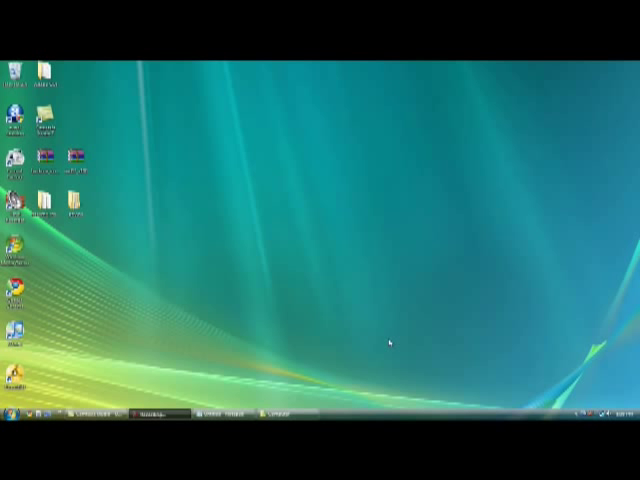
mouse_move(372, 338)
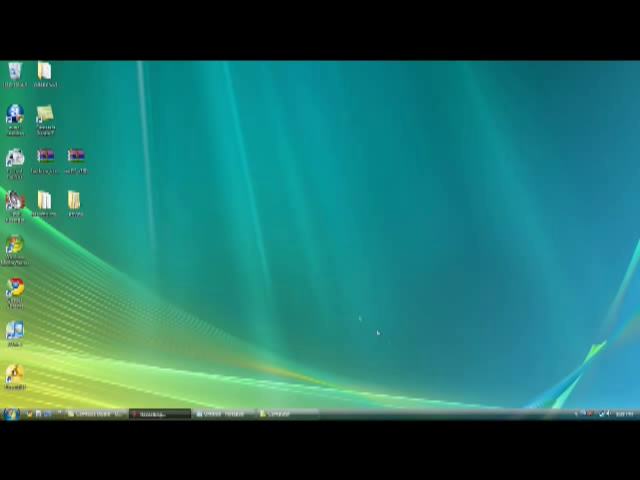
mouse_move(330, 288)
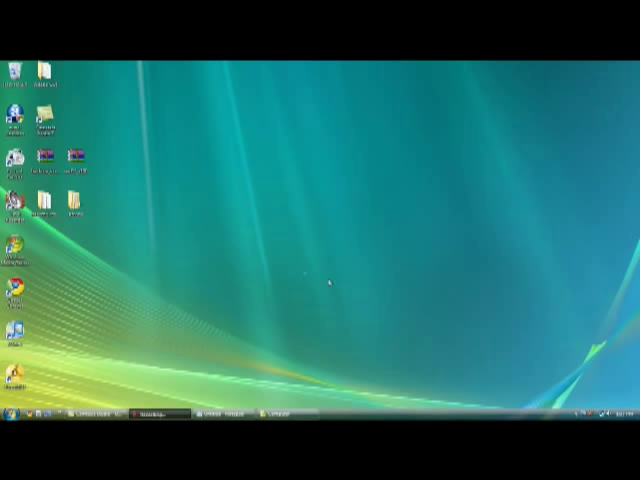
mouse_move(172, 212)
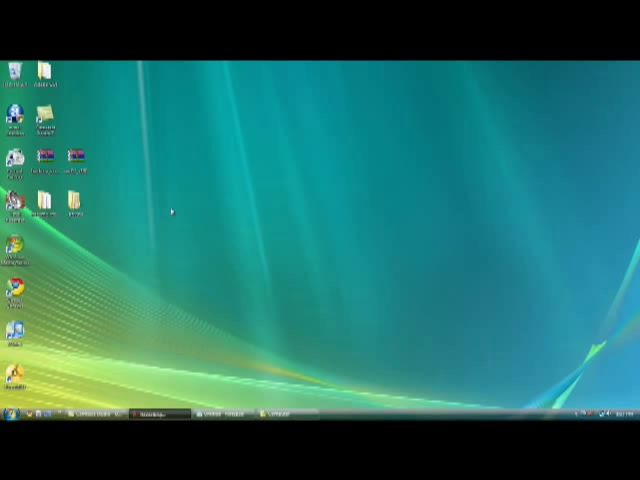
mouse_move(124, 164)
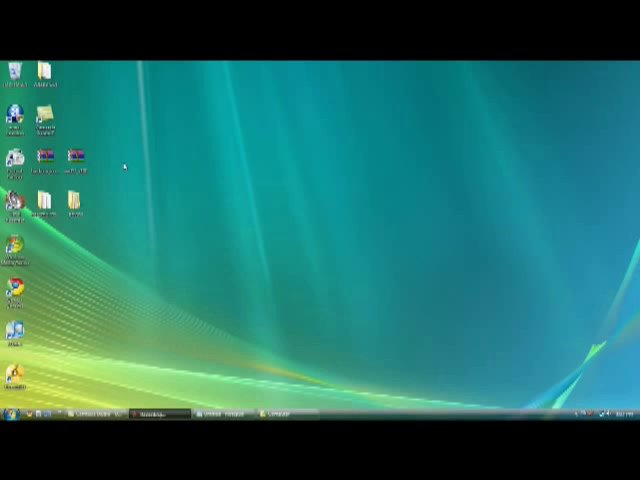
mouse_move(176, 156)
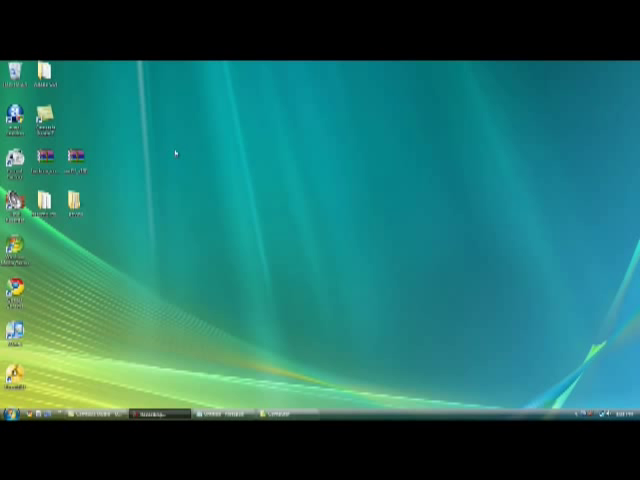
mouse_move(256, 330)
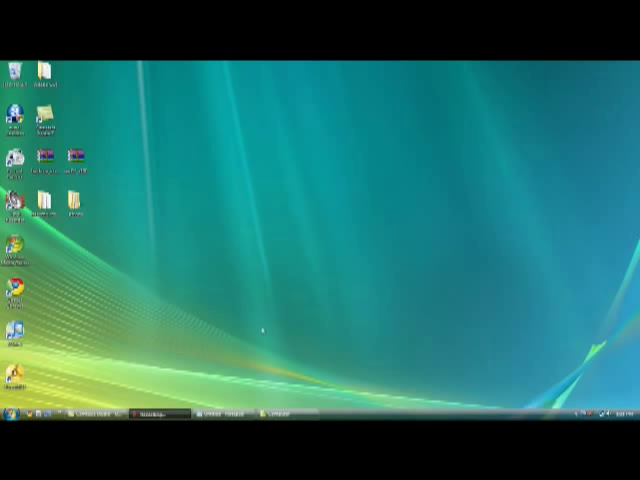
Extract the HackMii installer and Bannerbomb archives into folders on the desktop via Extract Here.
click(156, 412)
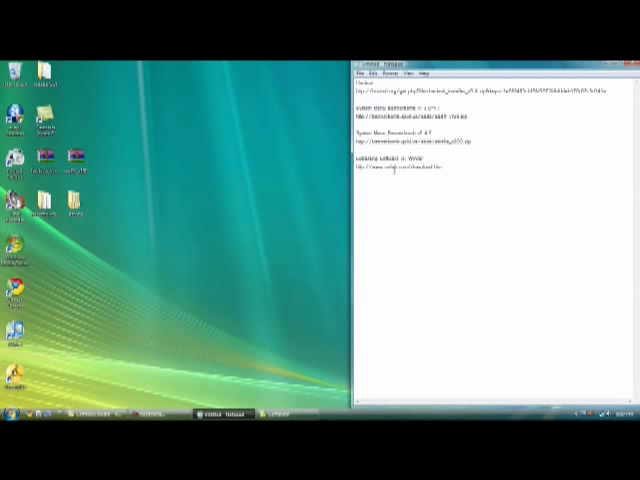
mouse_move(284, 218)
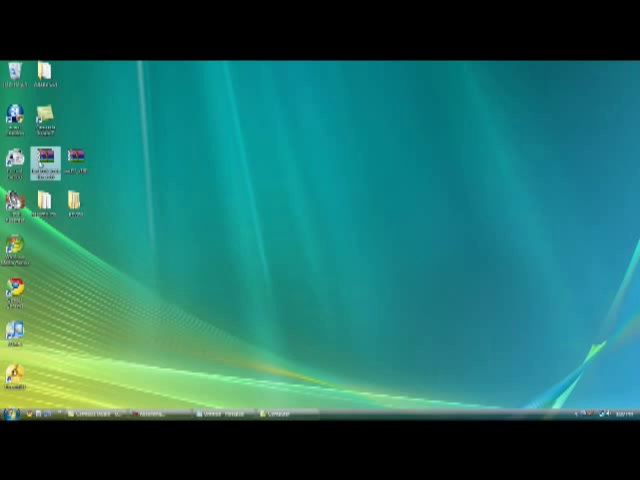
right_click(50, 150)
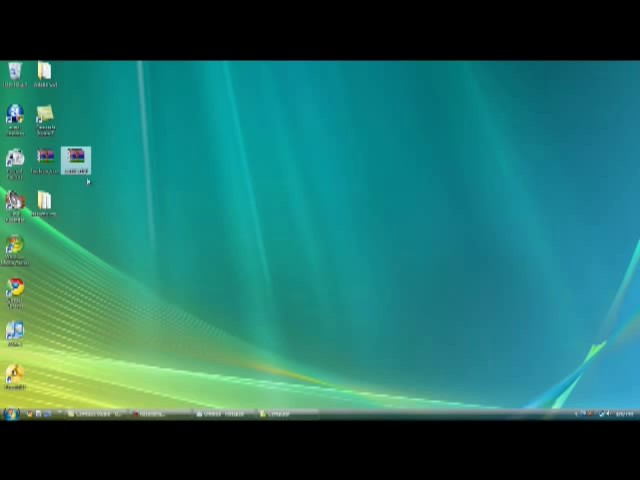
right_click(80, 160)
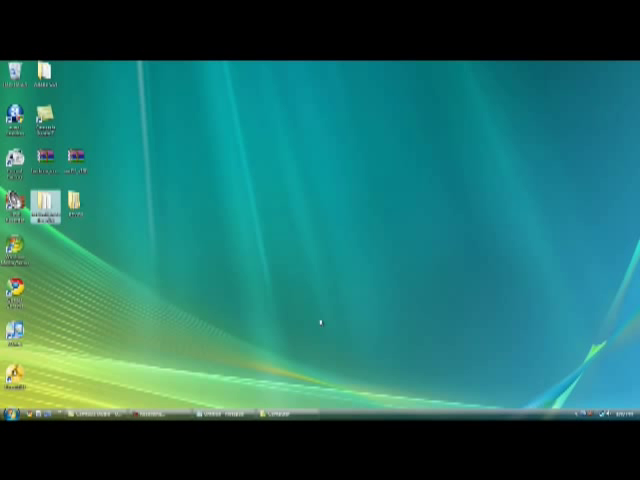
mouse_move(256, 268)
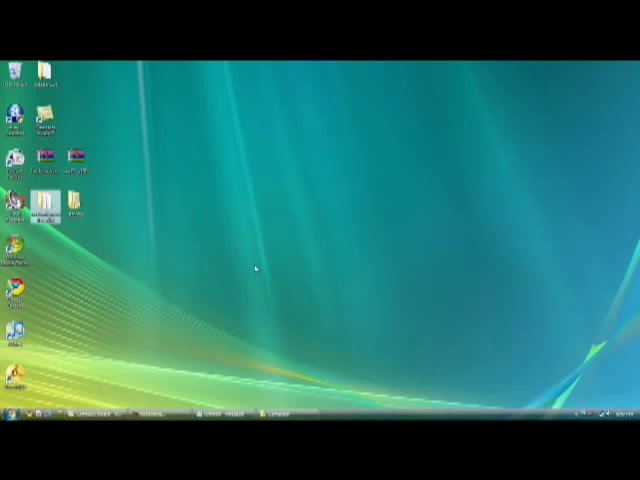
mouse_move(252, 272)
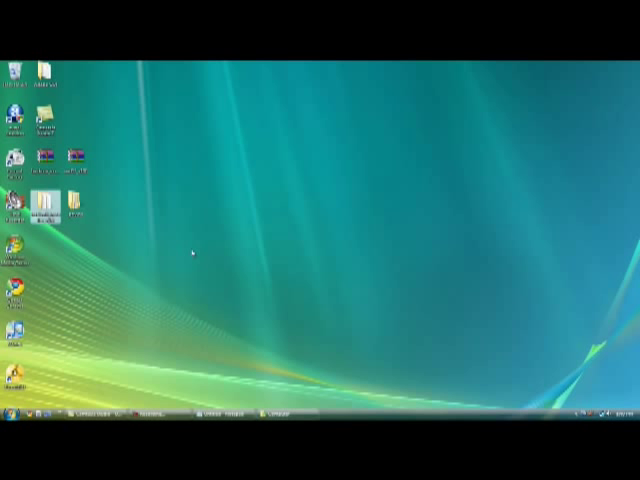
mouse_move(62, 330)
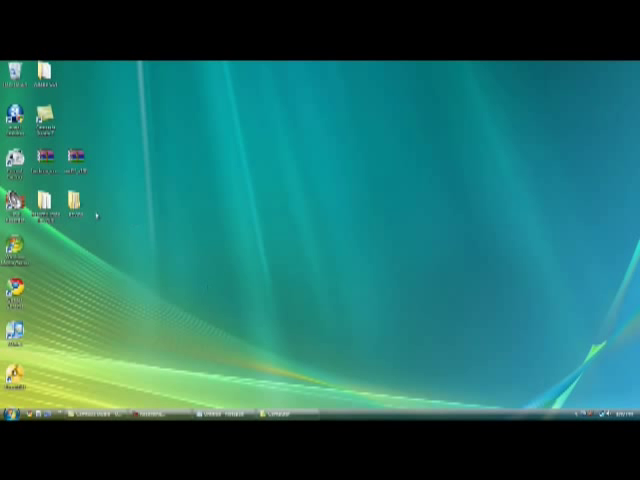
mouse_move(216, 244)
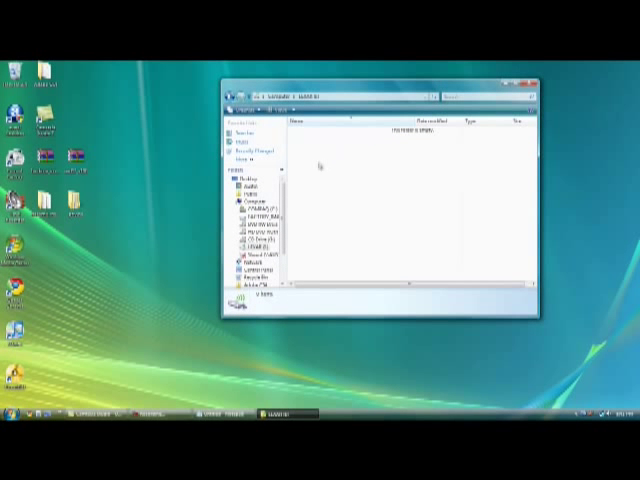
mouse_move(316, 132)
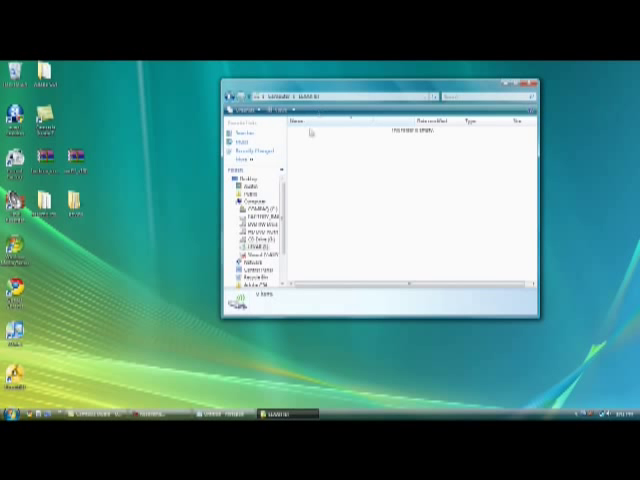
mouse_move(490, 226)
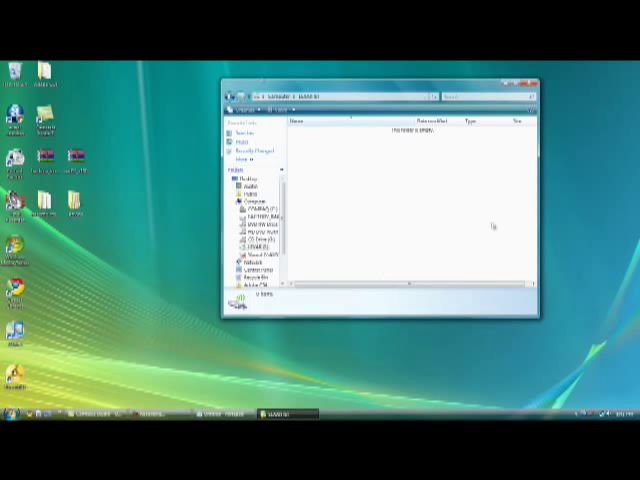
mouse_move(350, 258)
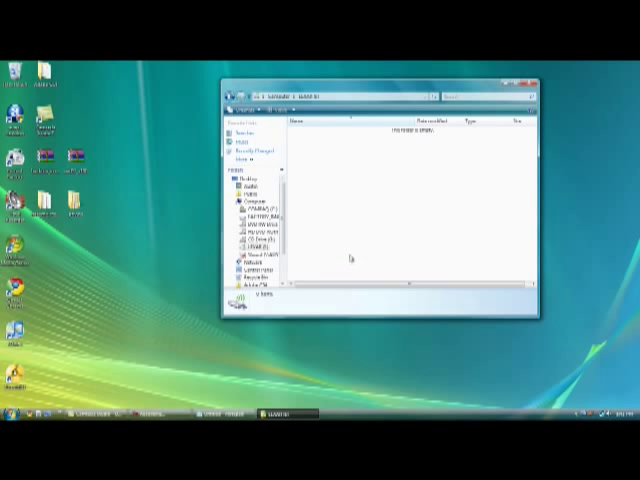